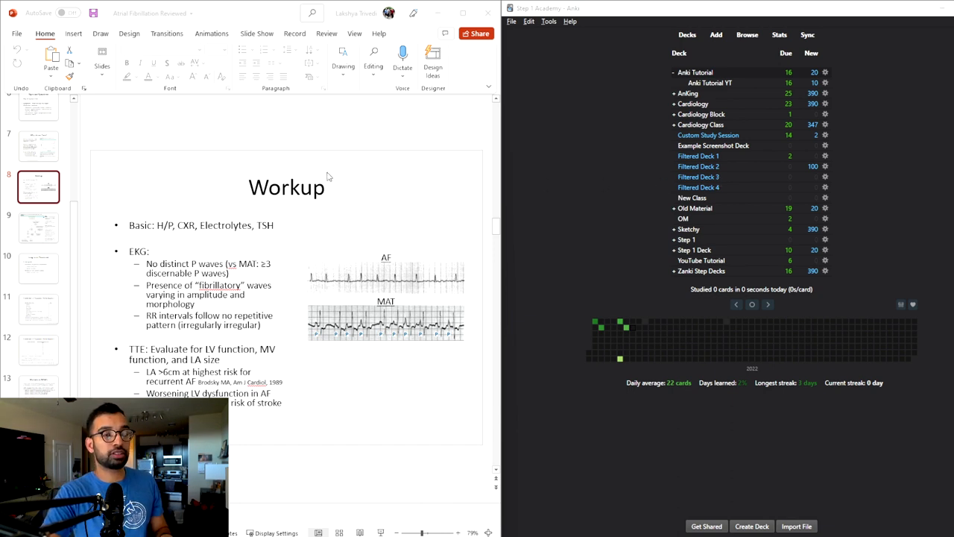
pyautogui.moveTo(289, 214)
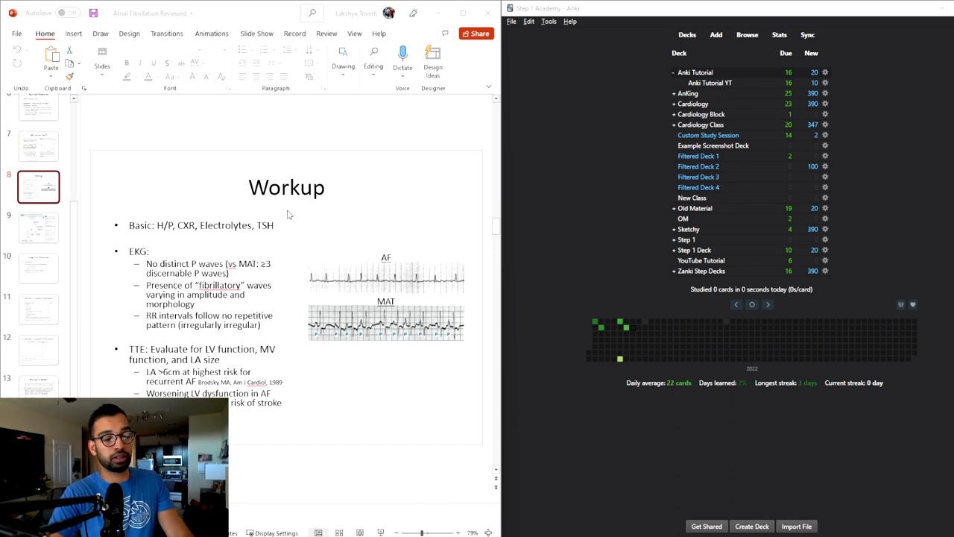
pyautogui.moveTo(223, 200)
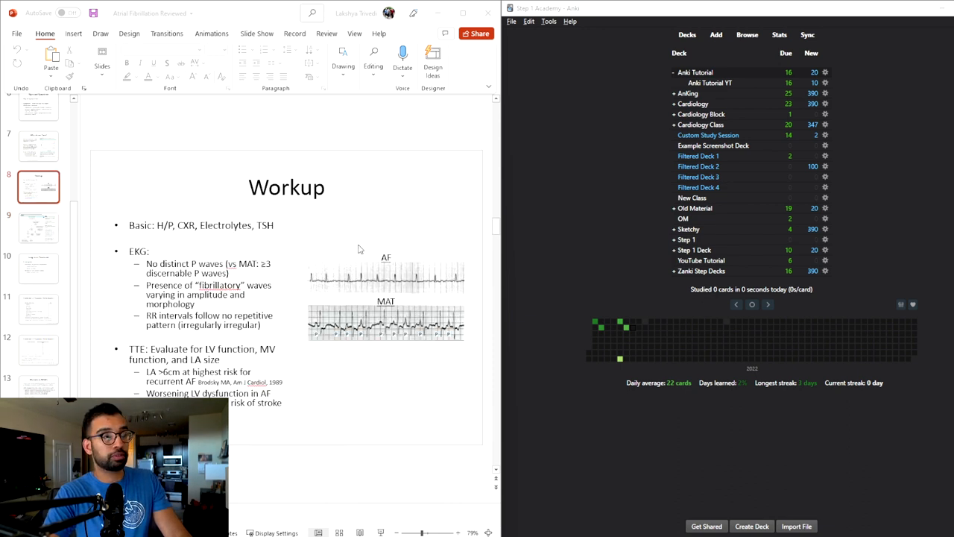
pyautogui.moveTo(213, 335)
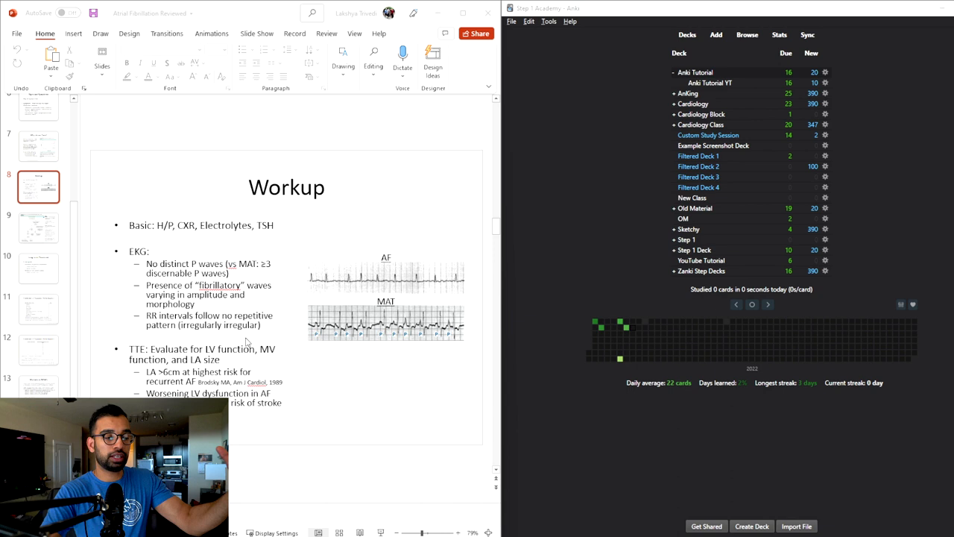
pyautogui.moveTo(783, 498)
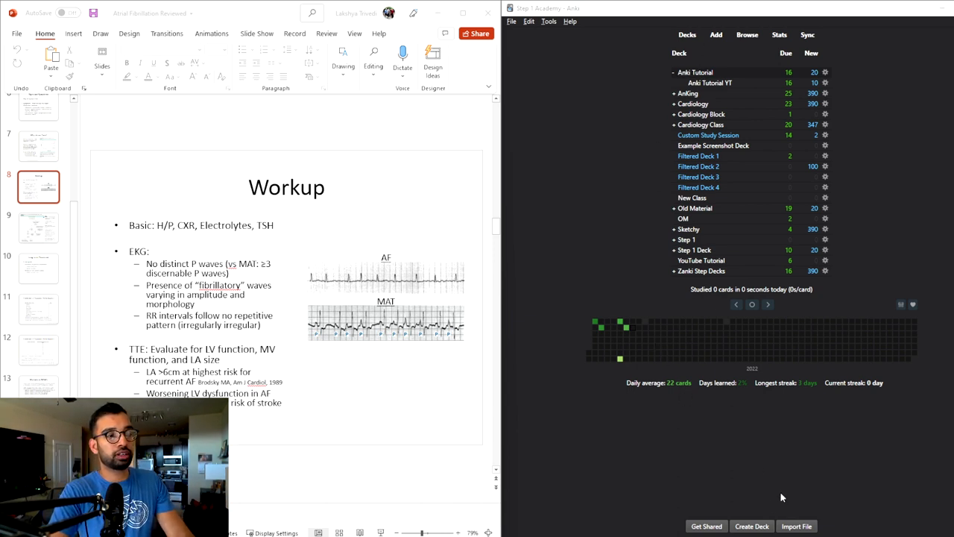
# - Create a 'YT Tutorial' deck, then start a new card in the YouTube Tutorial deck
pyautogui.click(756, 525)
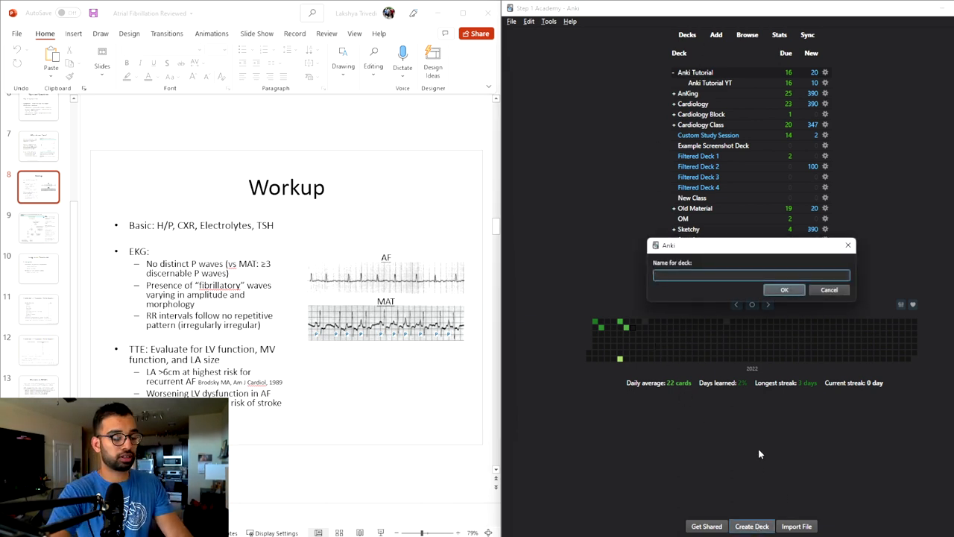
pyautogui.write('YT Tutorial')
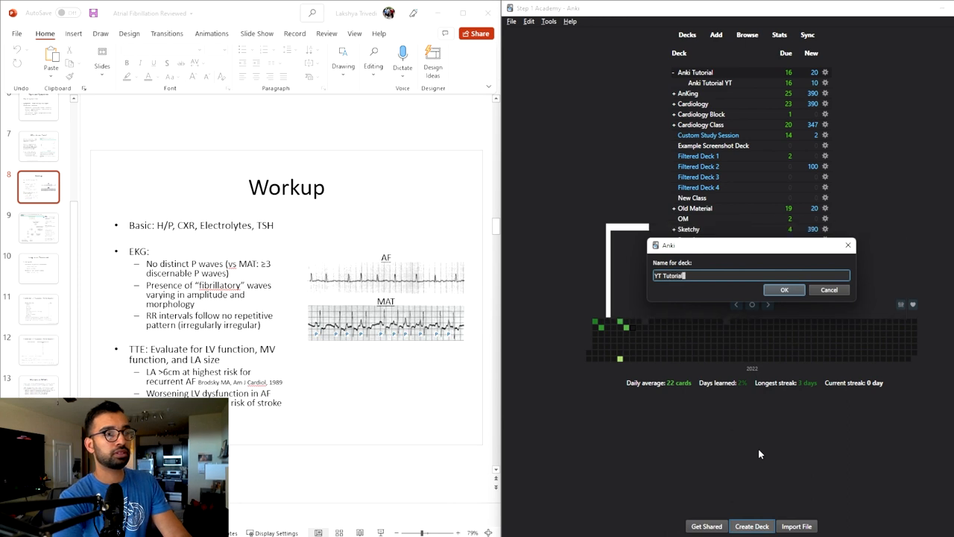
pyautogui.click(785, 289)
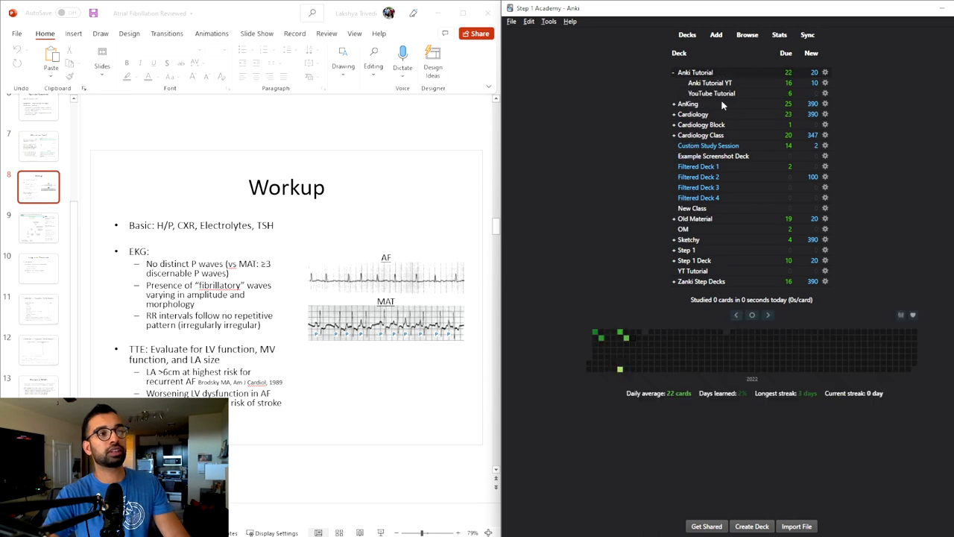
pyautogui.click(712, 93)
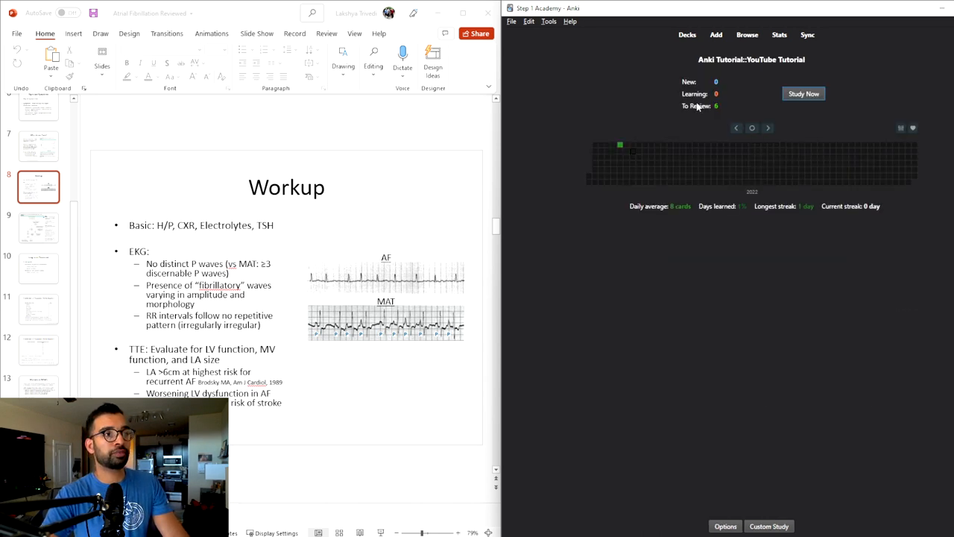
pyautogui.click(723, 34)
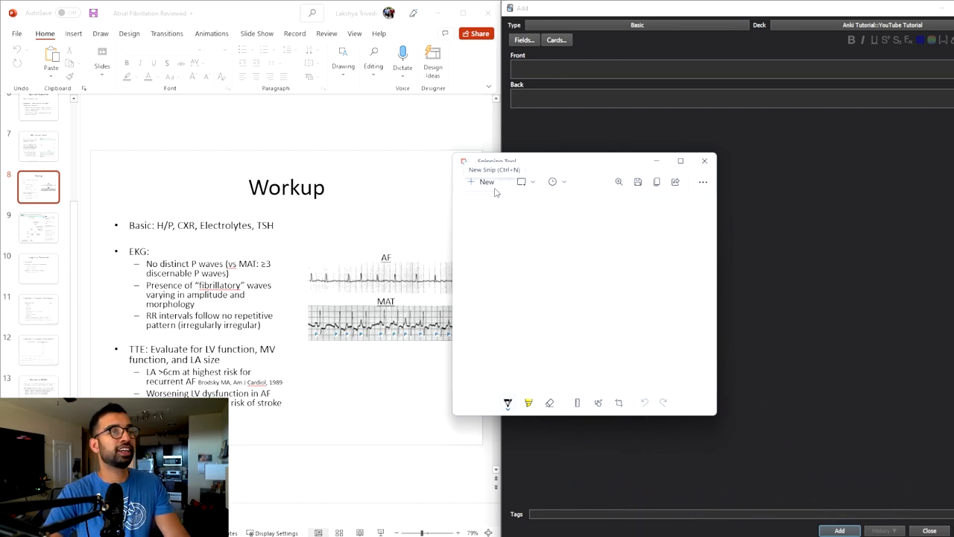
# - Snip the Workup slide and place it as the card's Back field image
pyautogui.press('ctrl+n')
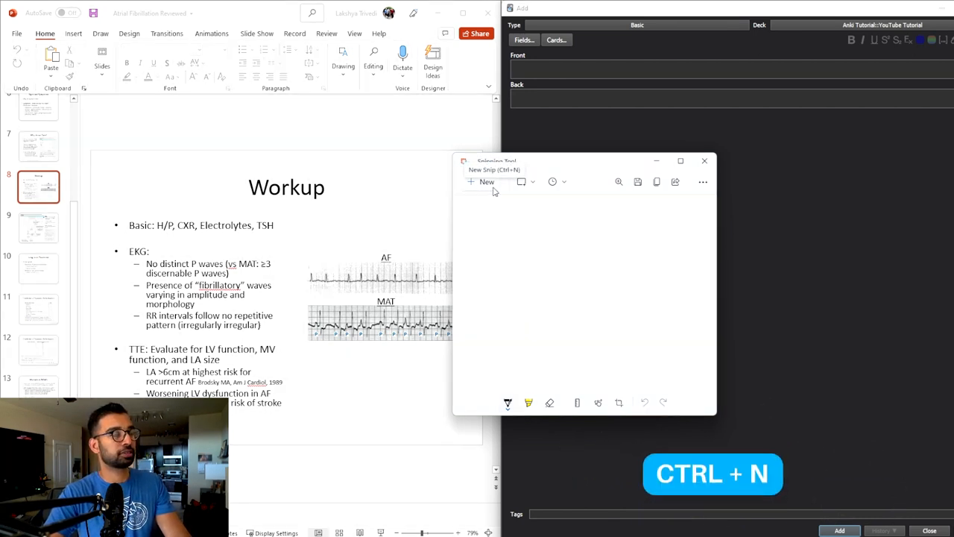
pyautogui.click(703, 160)
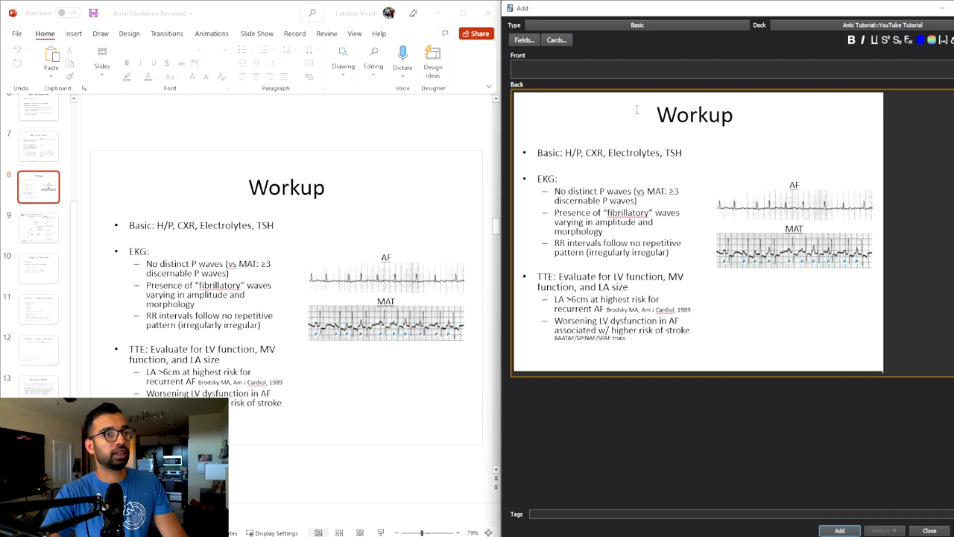
pyautogui.click(641, 68)
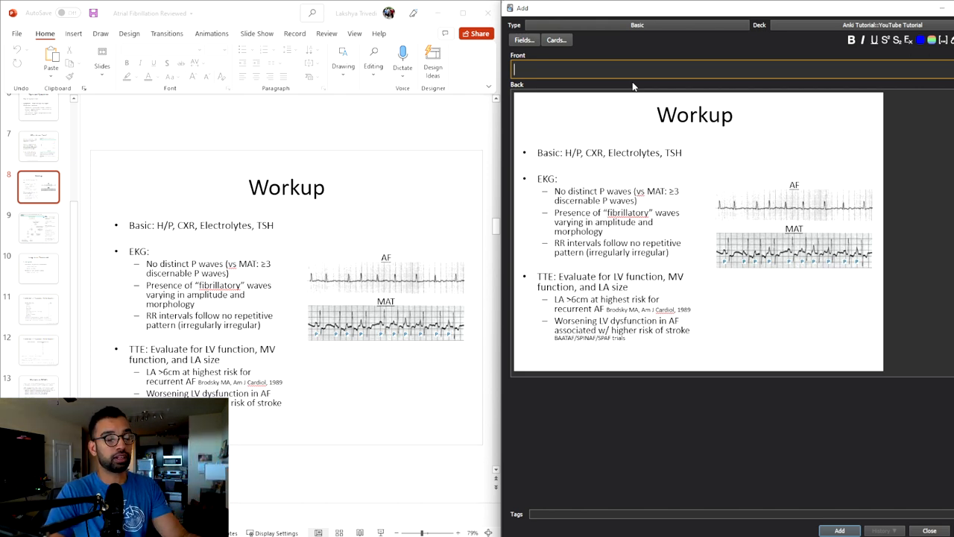
# - Enter 'What is the workup for afib?' as the Front and add the card
pyautogui.write('What is the wor')
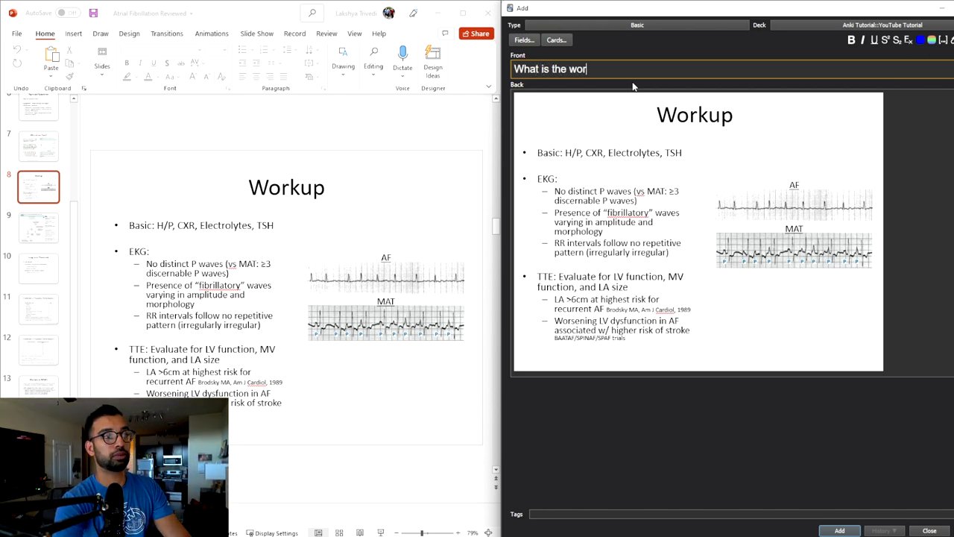
pyautogui.write('kup for a')
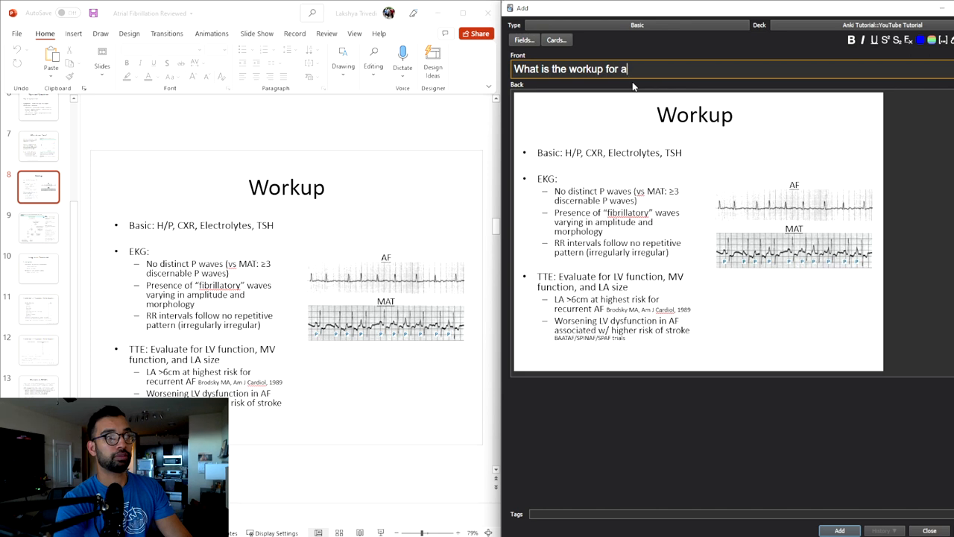
pyautogui.write('fib?')
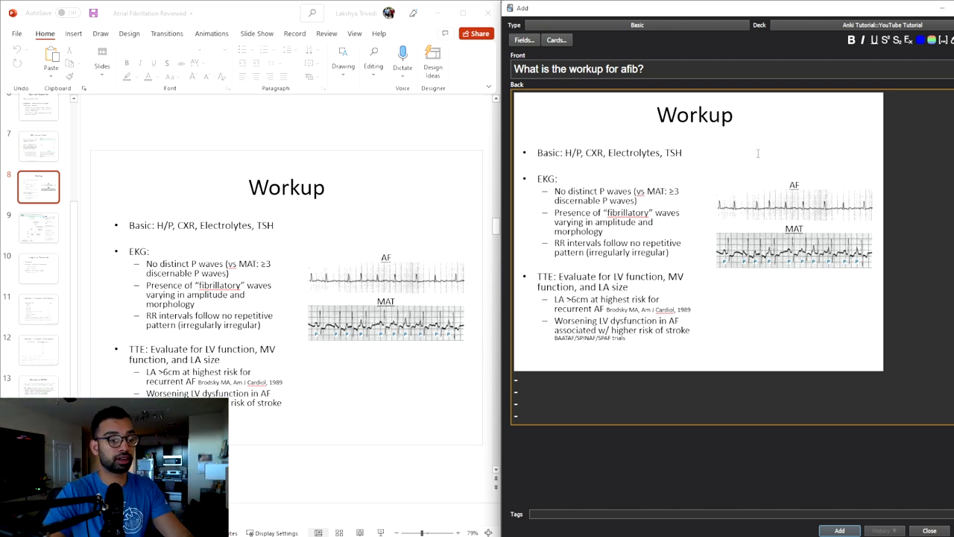
pyautogui.click(840, 530)
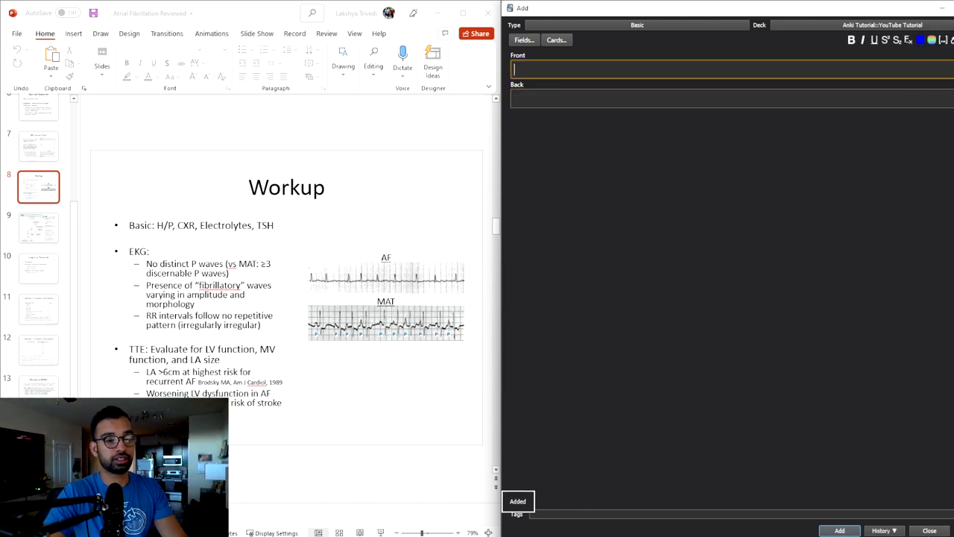
# - Study the YouTube Tutorial deck and reveal the afib card's slide answer
pyautogui.click(929, 530)
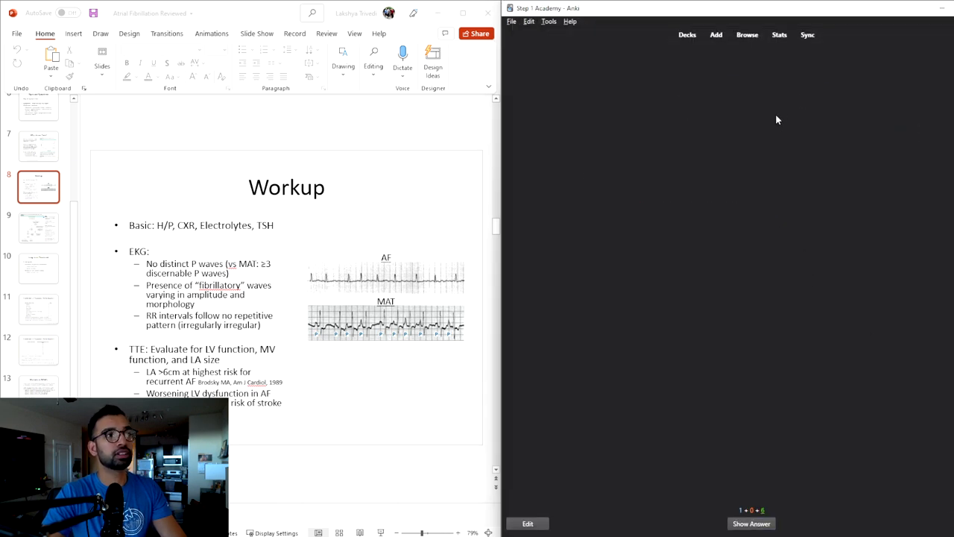
pyautogui.click(751, 523)
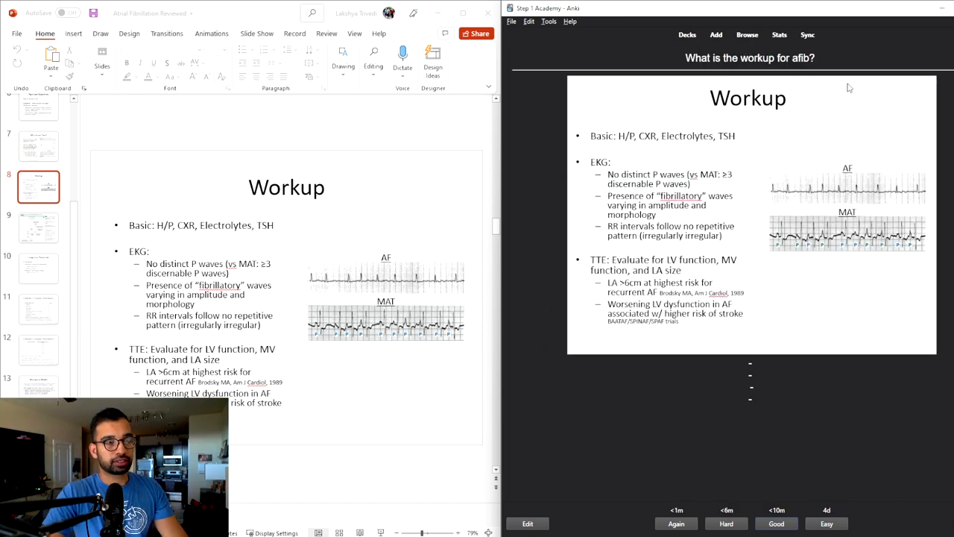
pyautogui.moveTo(721, 395)
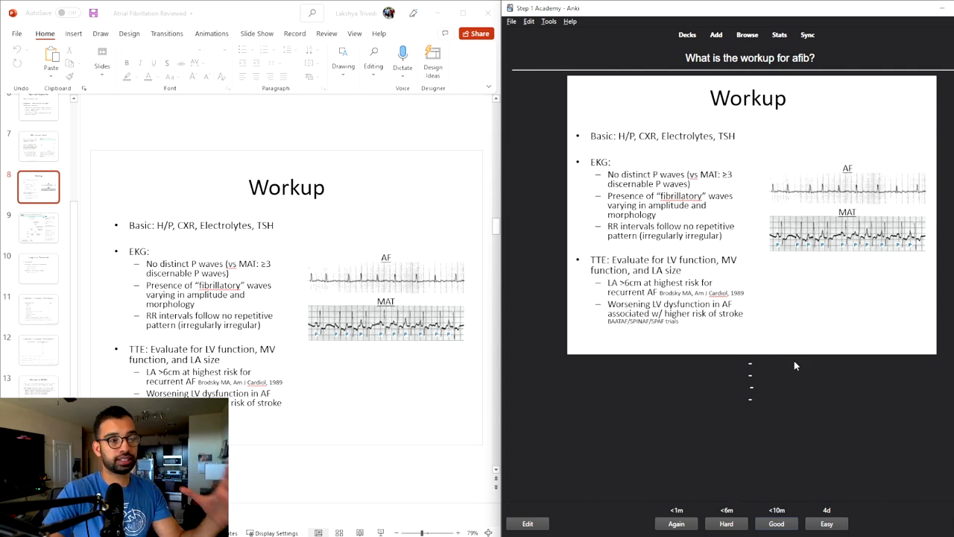
# - Start a new note and switch its note type to Multi Question
pyautogui.click(723, 35)
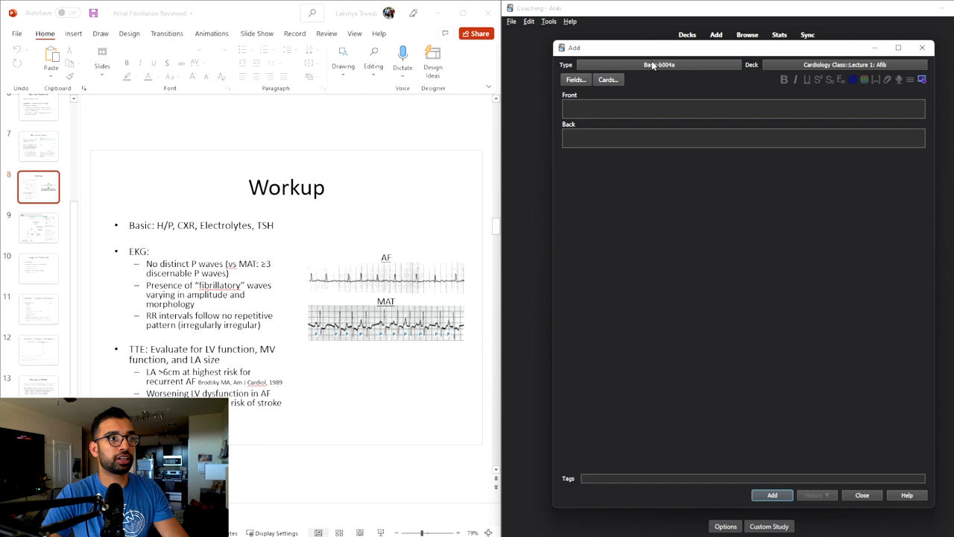
pyautogui.click(659, 64)
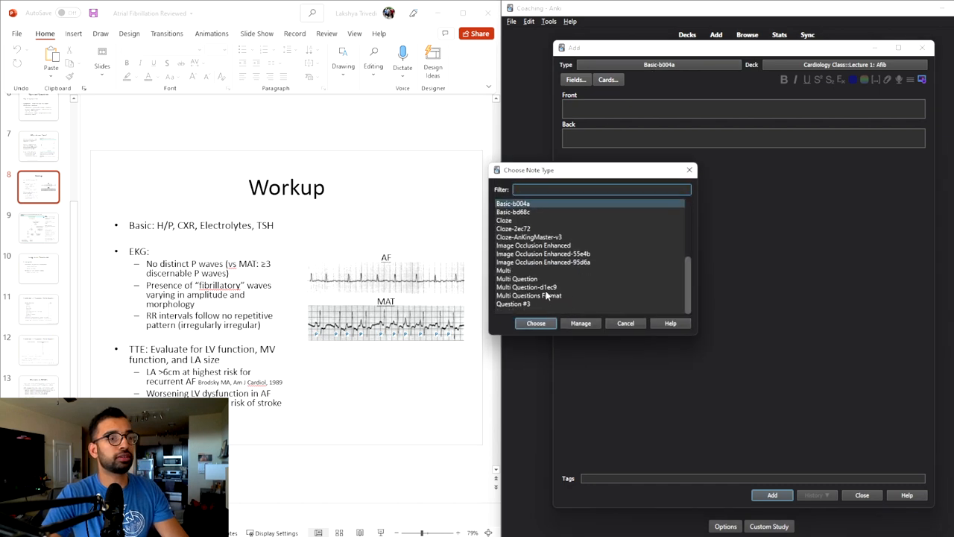
pyautogui.click(535, 322)
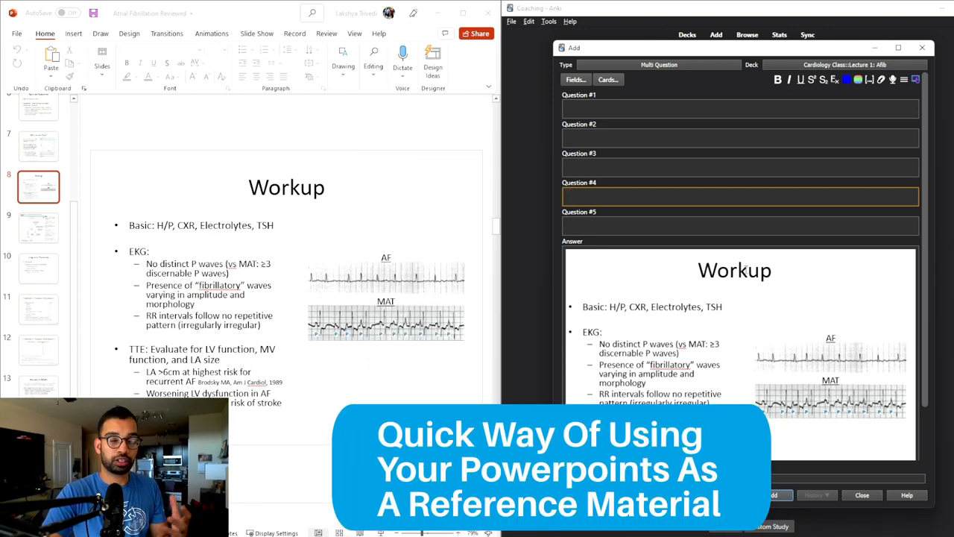
pyautogui.scroll(-3)
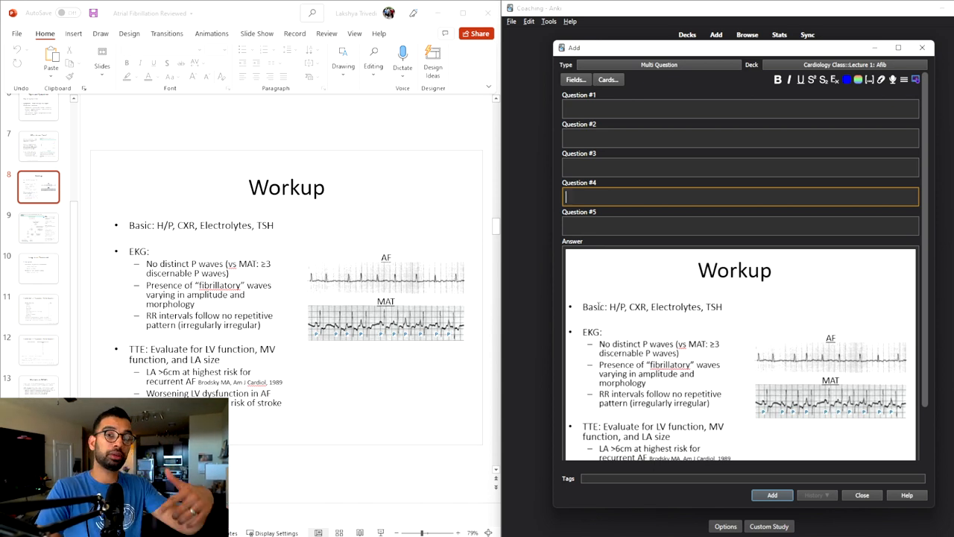
# - Open the Afib/Easy-tagged image-occlusion note with the Workup slide for editing
pyautogui.click(661, 64)
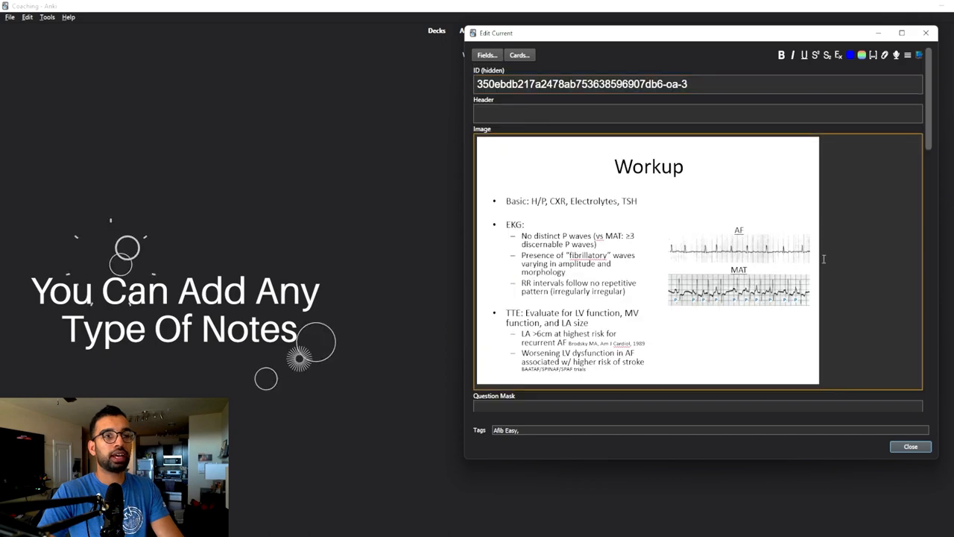
# - Scroll through the note editor, then close it to return to the masked Workup card
pyautogui.scroll(-3)
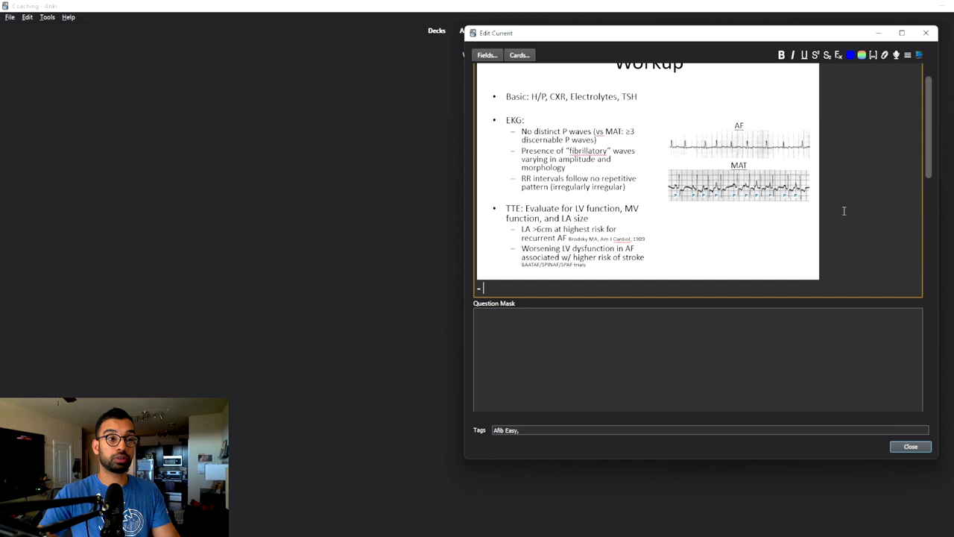
pyautogui.moveTo(669, 303)
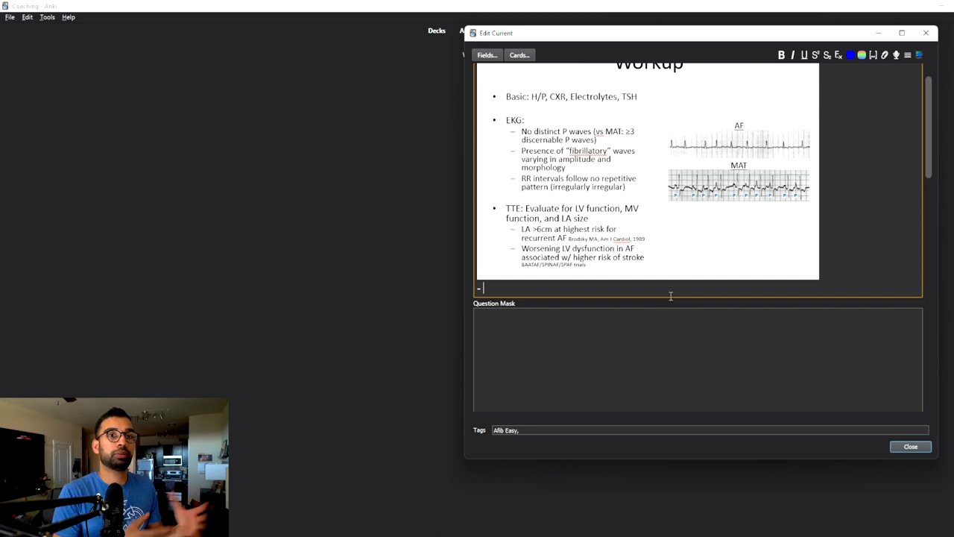
pyautogui.click(910, 446)
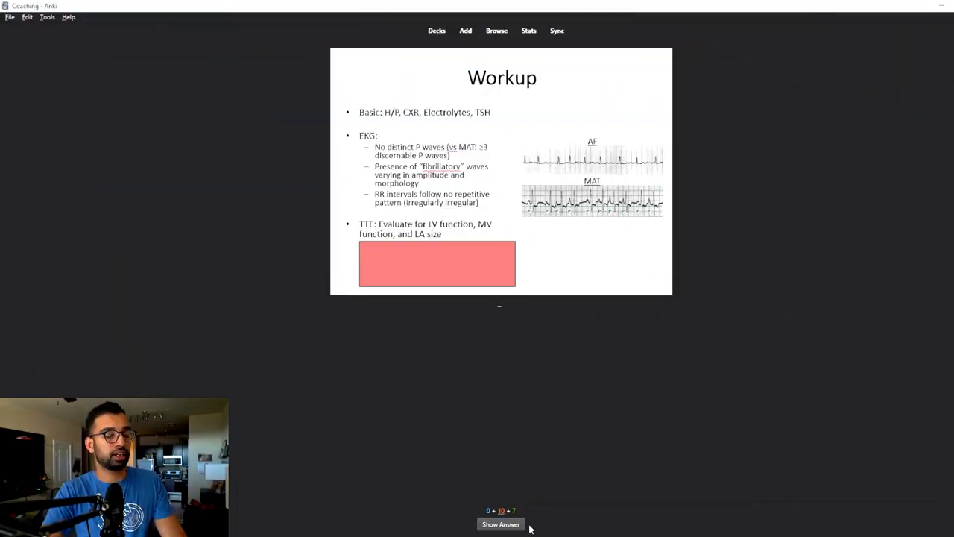
# - Reveal and rate the echo findings and Workup cards Easy, reaching the Afib workups card
pyautogui.click(500, 525)
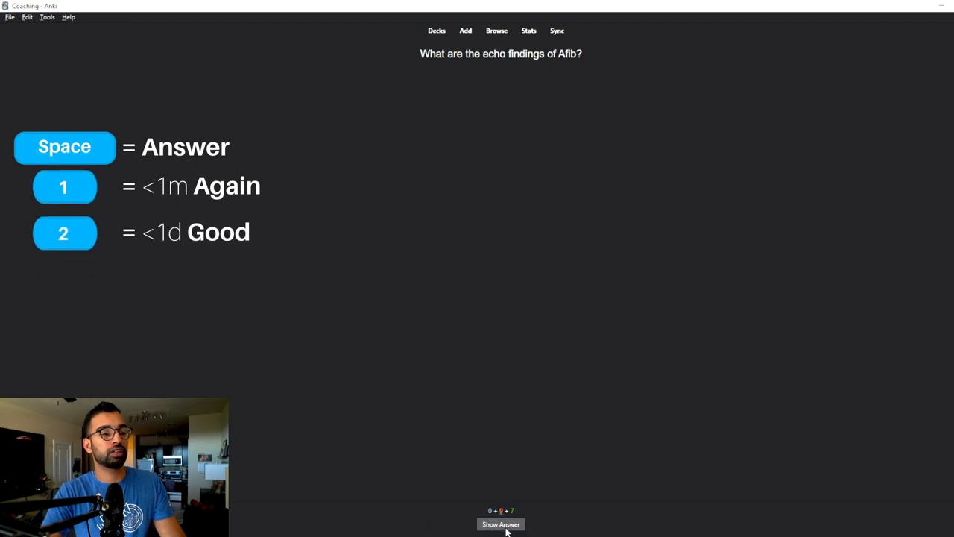
pyautogui.click(500, 524)
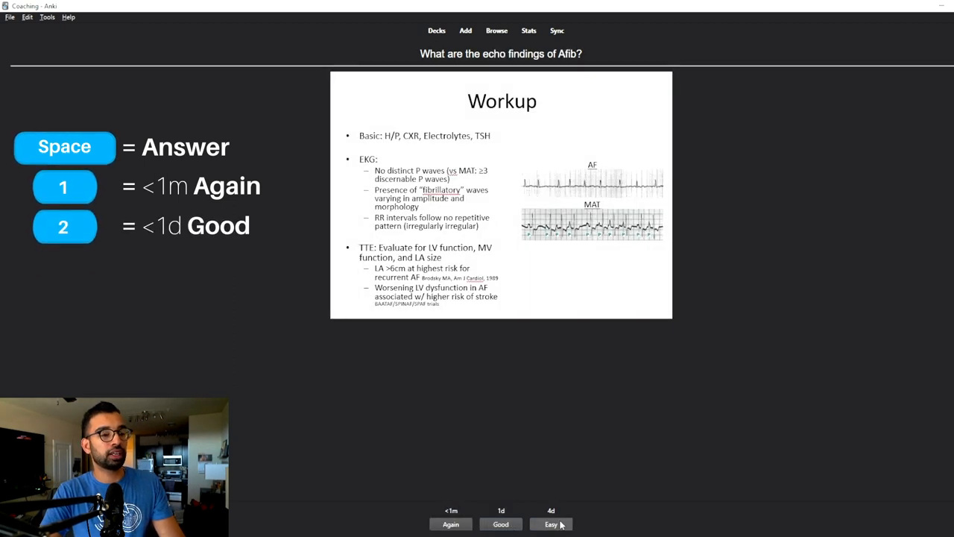
pyautogui.click(551, 524)
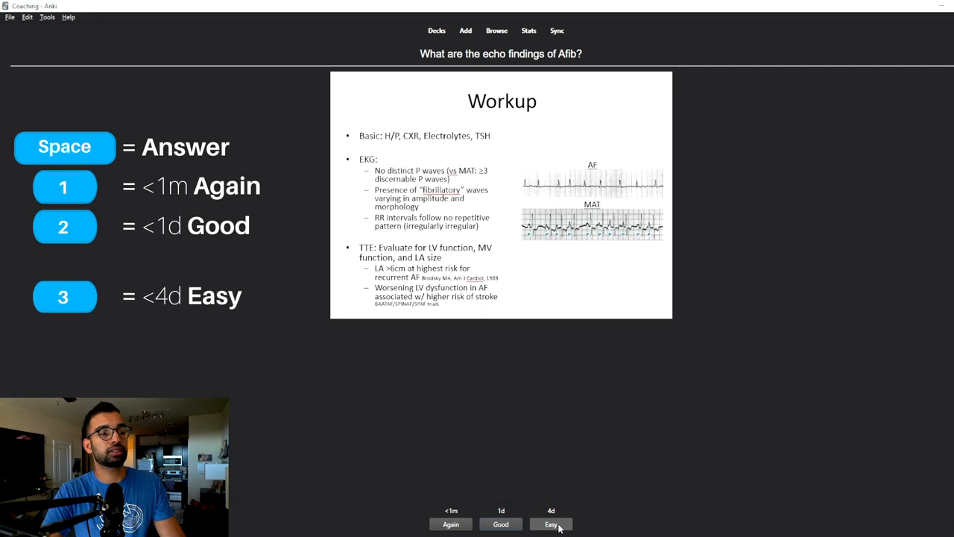
pyautogui.click(550, 524)
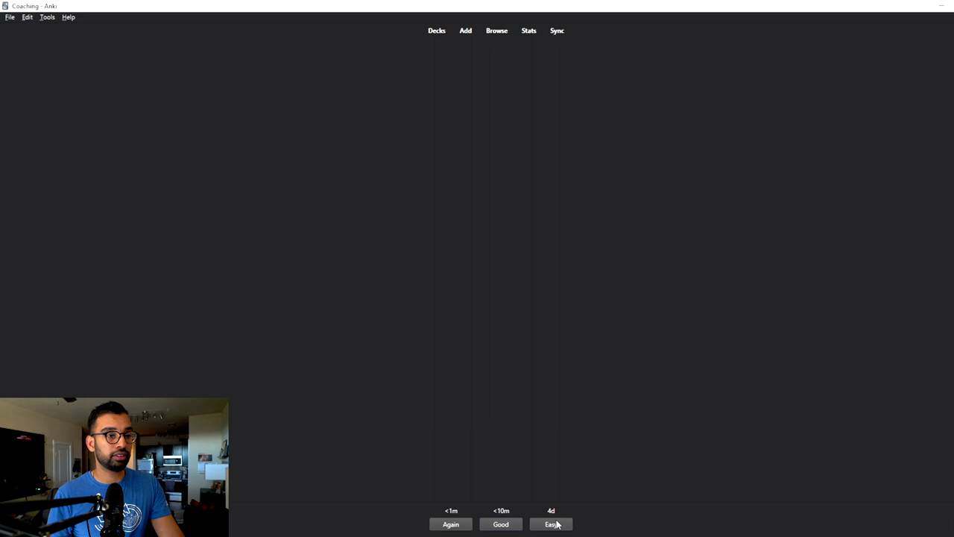
pyautogui.click(552, 524)
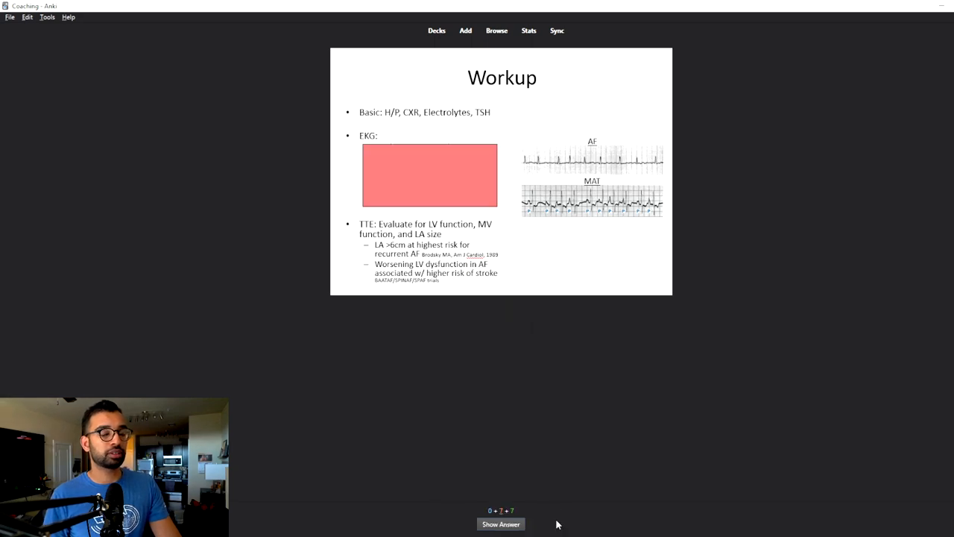
pyautogui.click(500, 524)
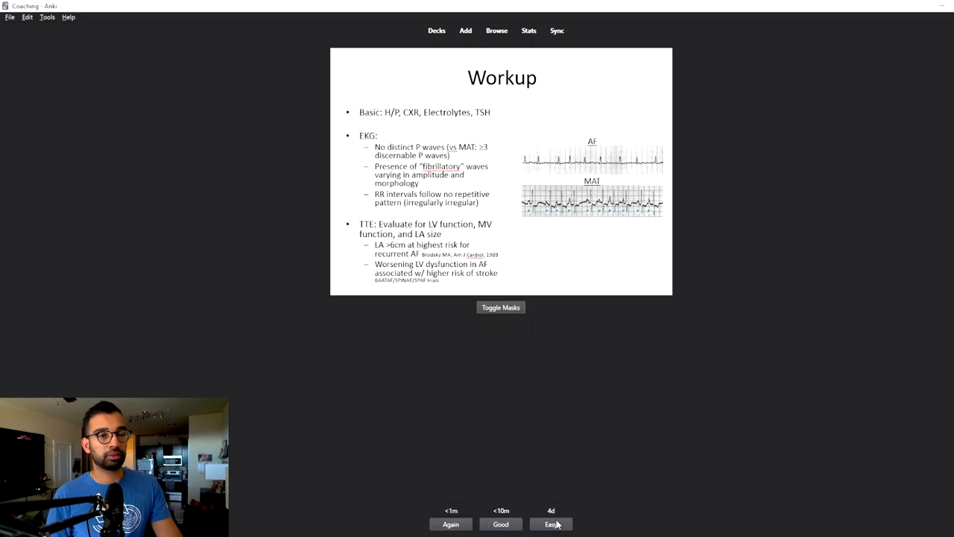
pyautogui.click(551, 524)
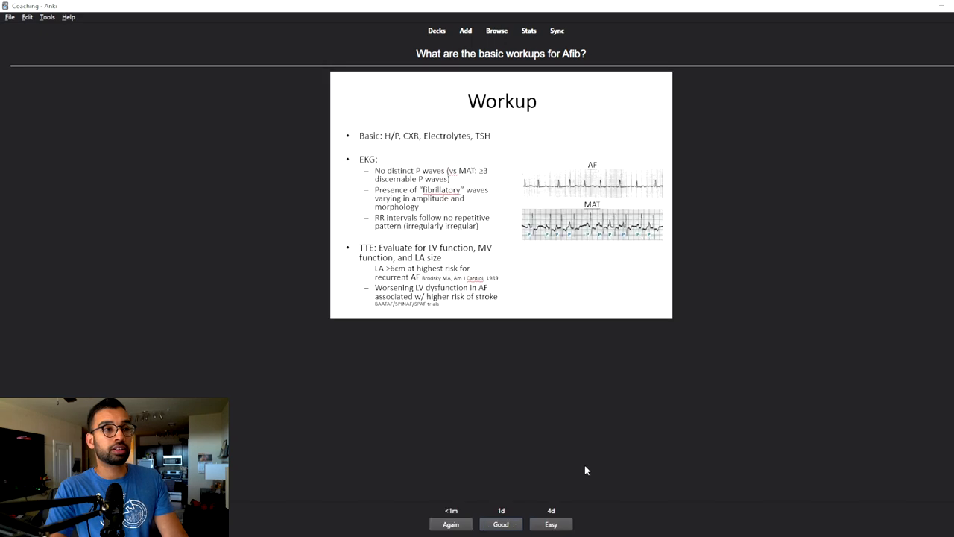
pyautogui.moveTo(582, 481)
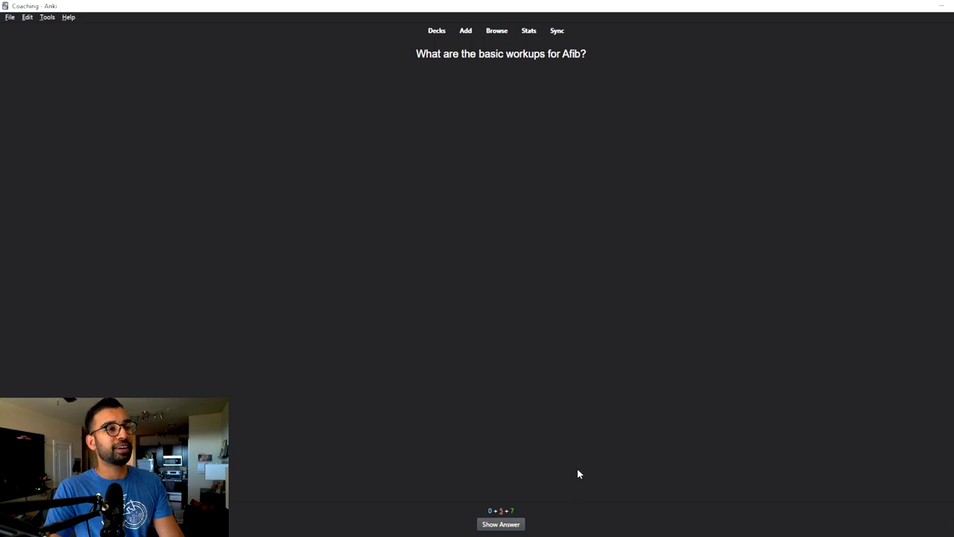
# - Reveal the answer to the 'What are the basic workups for Afib?' card
pyautogui.click(502, 525)
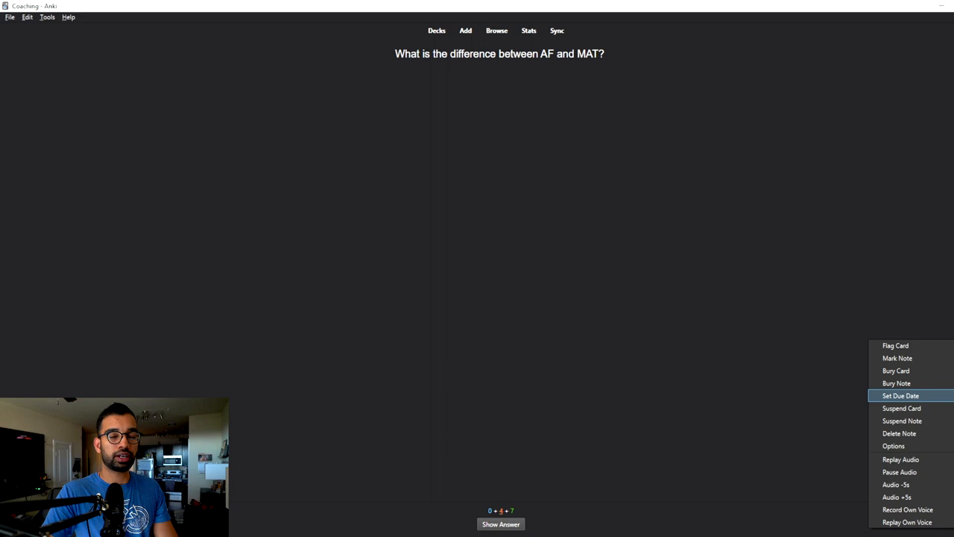
pyautogui.moveTo(897, 383)
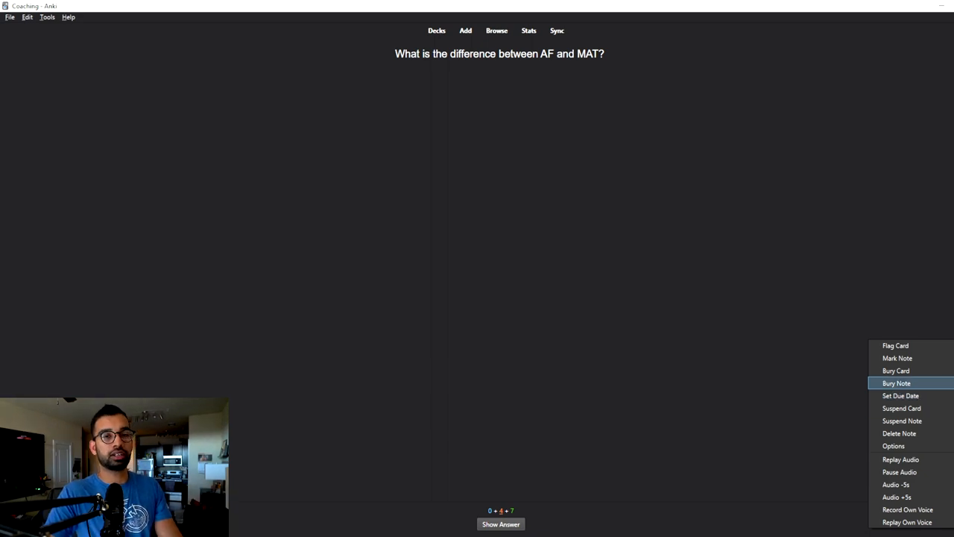
pyautogui.moveTo(897, 345)
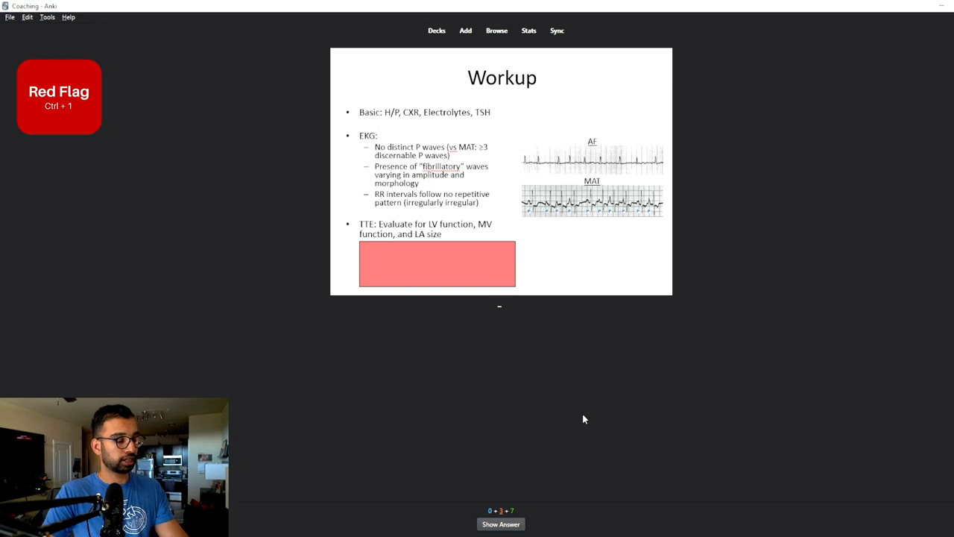
pyautogui.moveTo(950, 73)
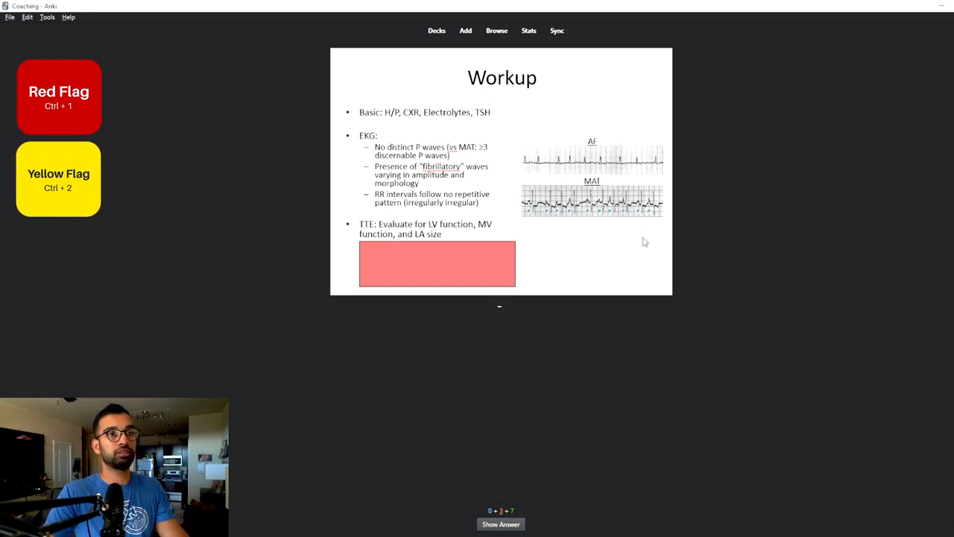
pyautogui.moveTo(908, 170)
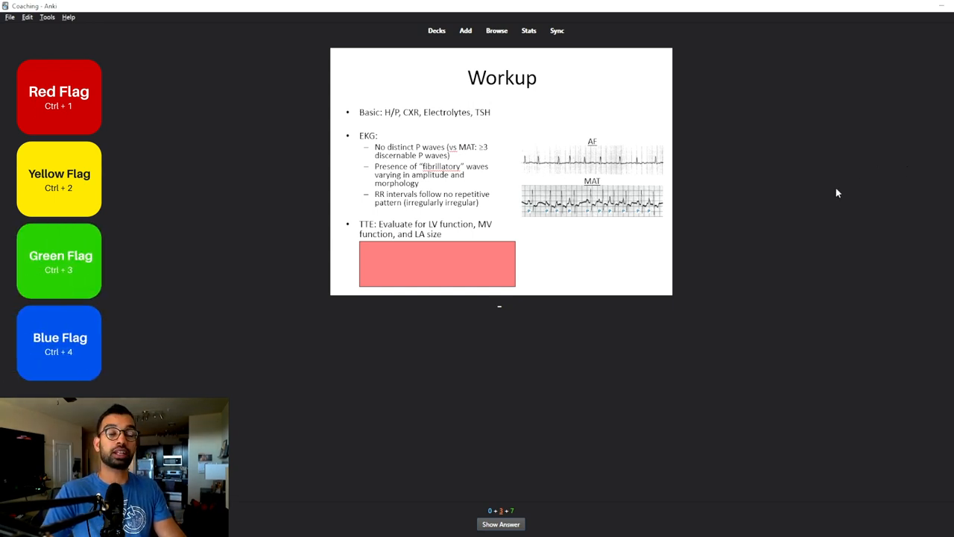
pyautogui.moveTo(678, 246)
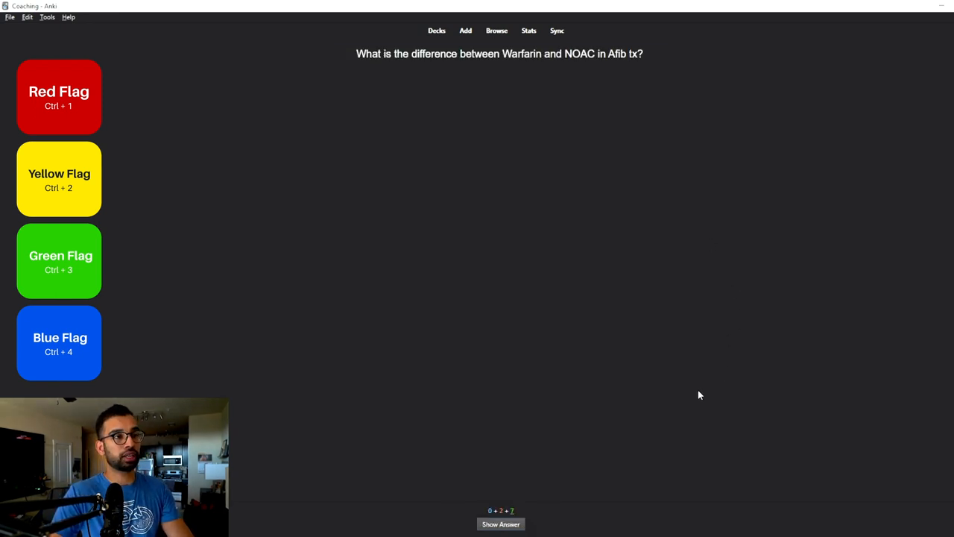
# - Answer the current card during review before returning to the Lecture 1: Afib overview
pyautogui.click(501, 524)
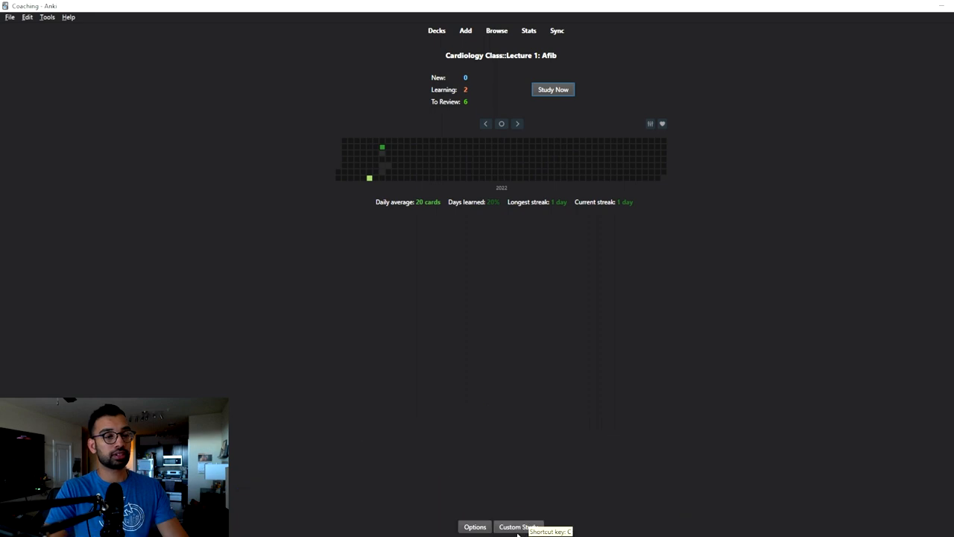
pyautogui.click(518, 527)
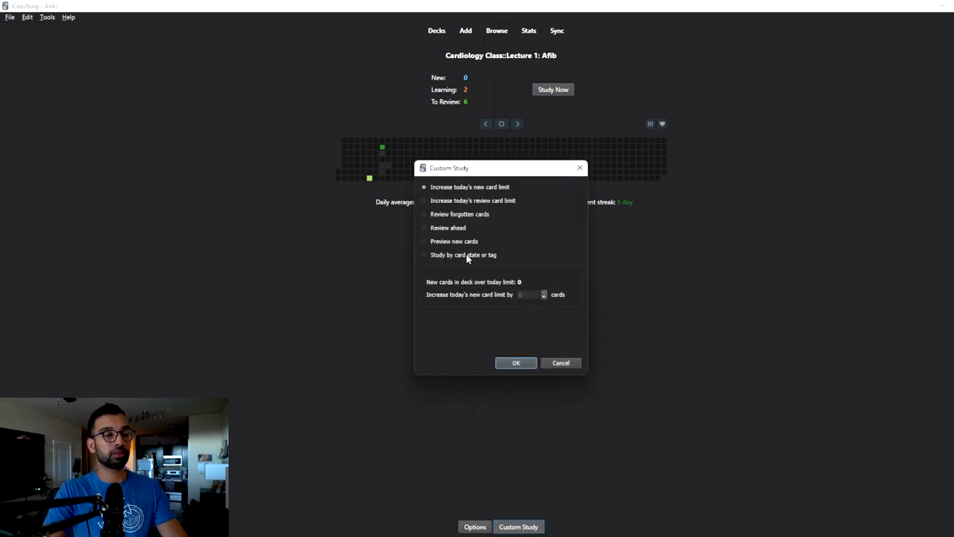
pyautogui.click(424, 254)
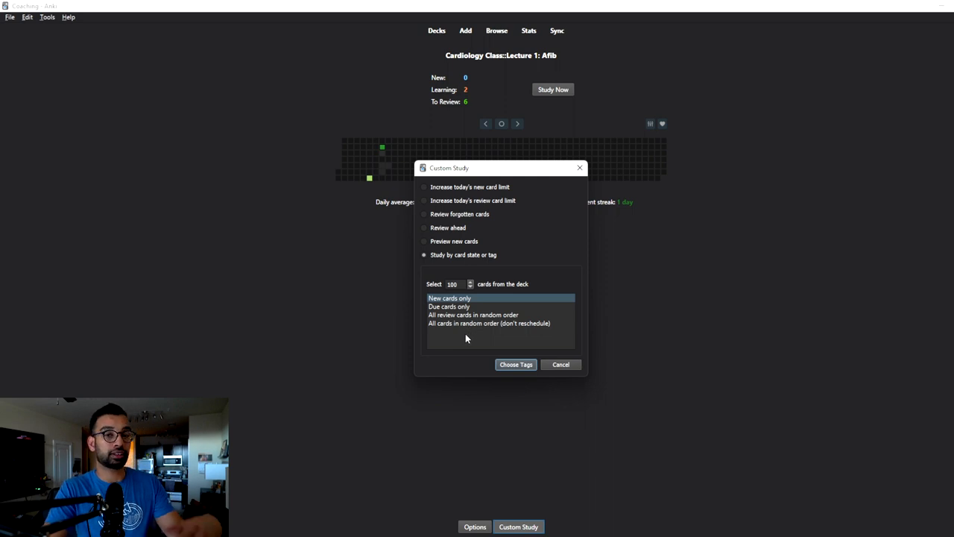
pyautogui.moveTo(473, 329)
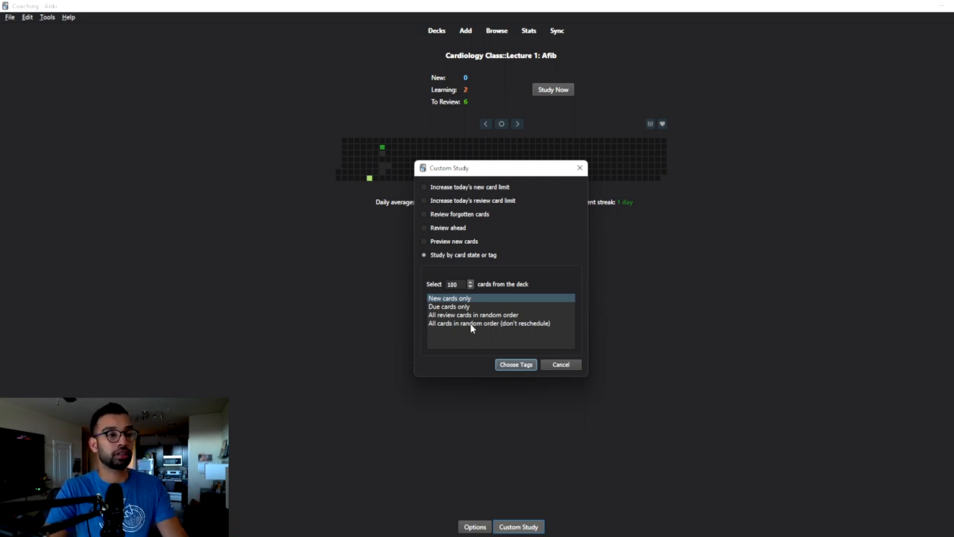
pyautogui.click(489, 323)
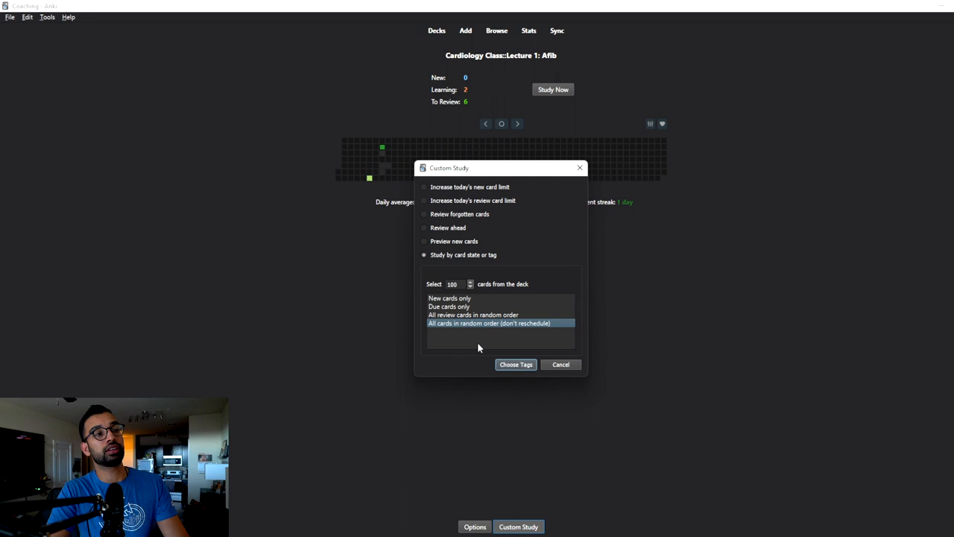
pyautogui.moveTo(573, 371)
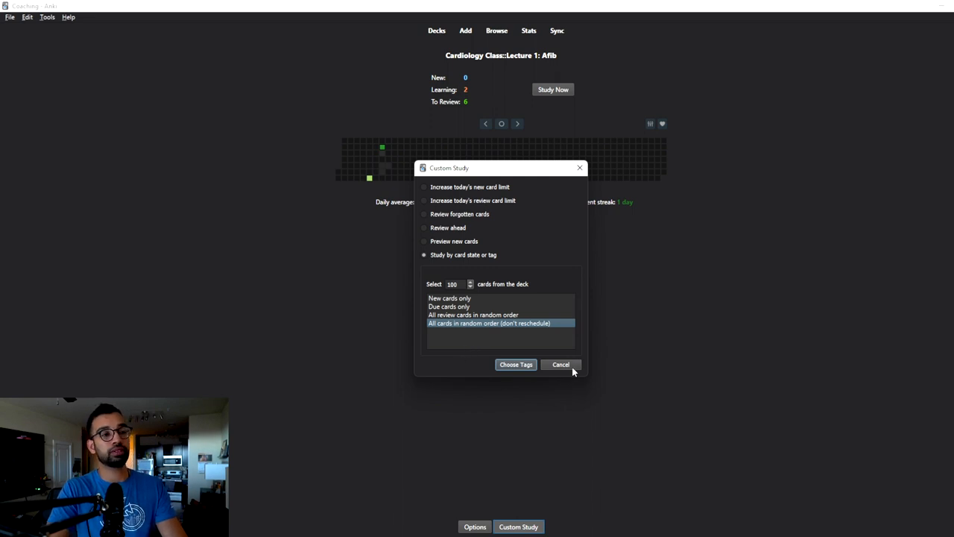
pyautogui.click(423, 187)
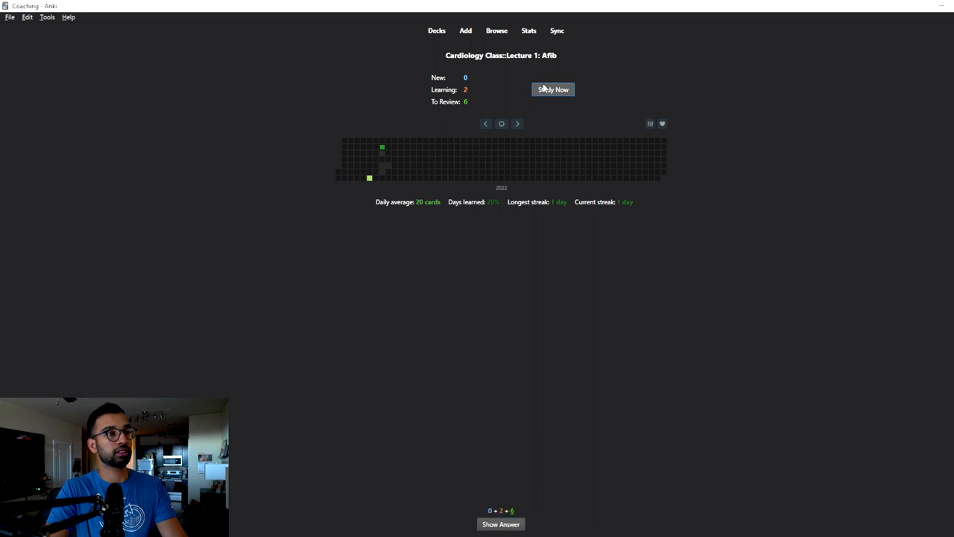
# - Resume reviewing Lecture 1: Afib and add the Hard tag to two Workup slide cards
pyautogui.click(552, 89)
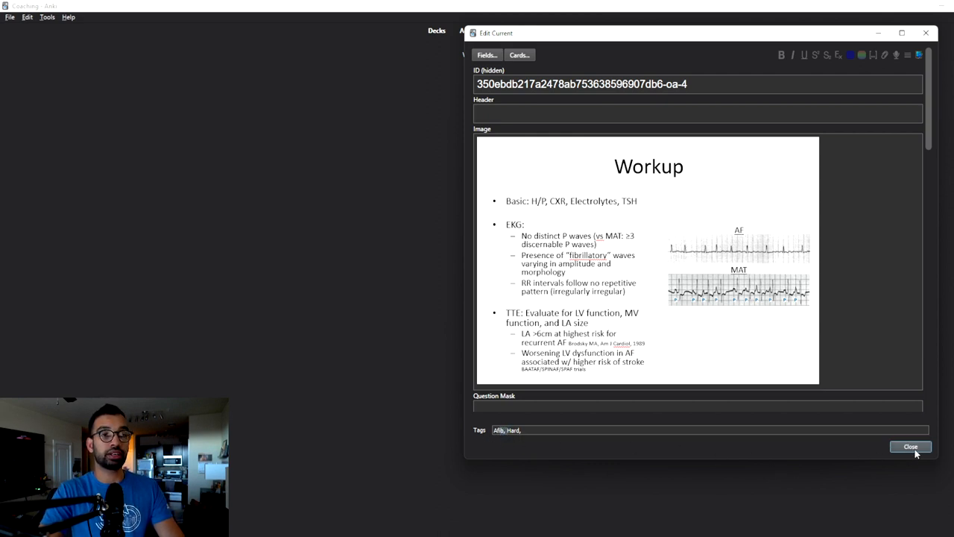
pyautogui.click(910, 446)
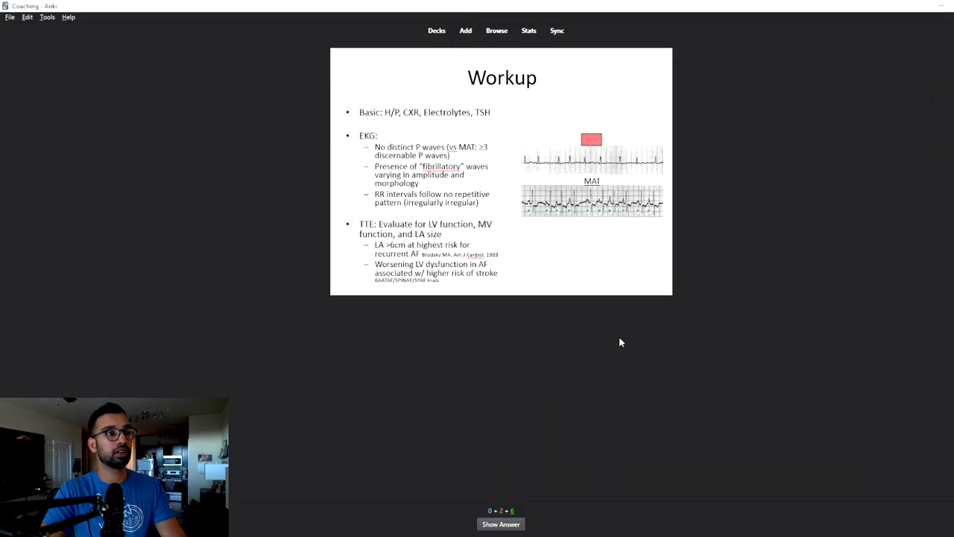
pyautogui.click(501, 524)
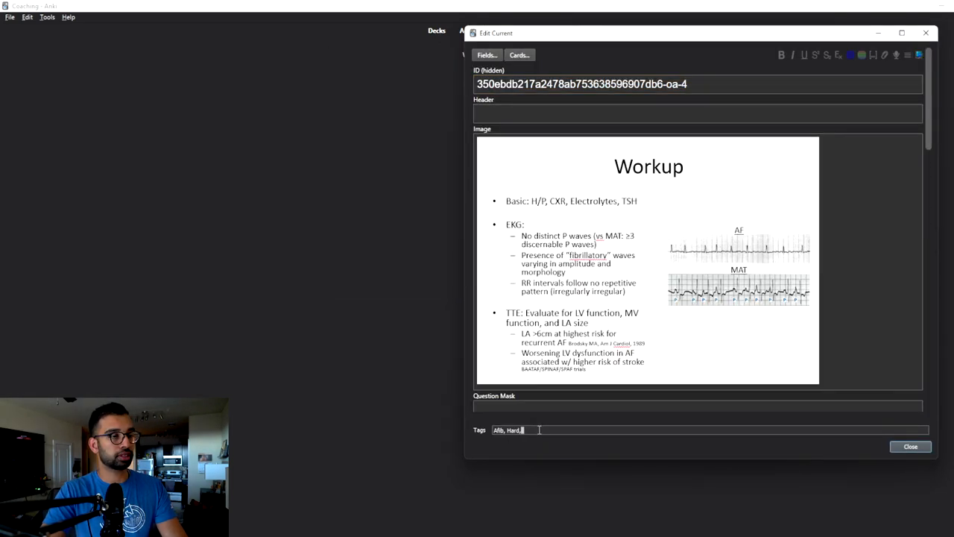
pyautogui.click(910, 447)
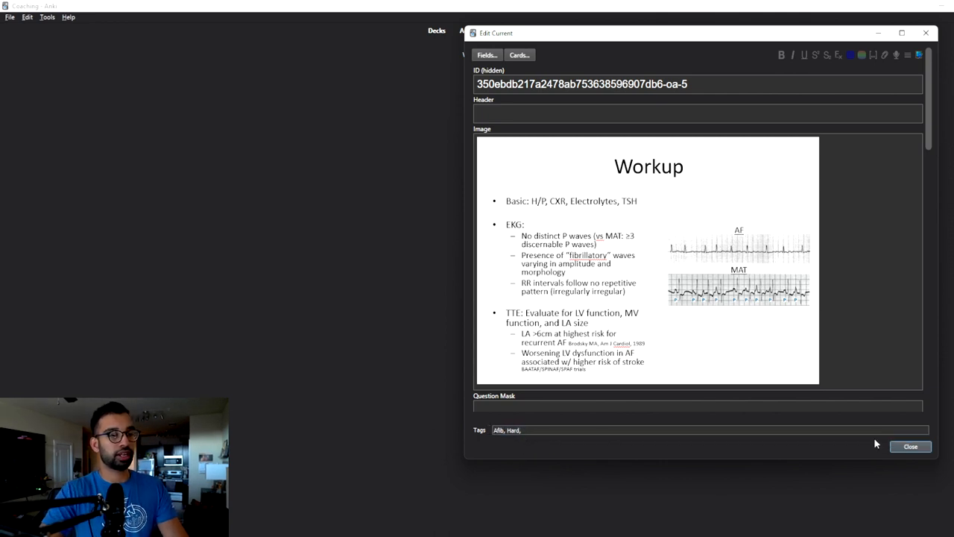
pyautogui.click(910, 447)
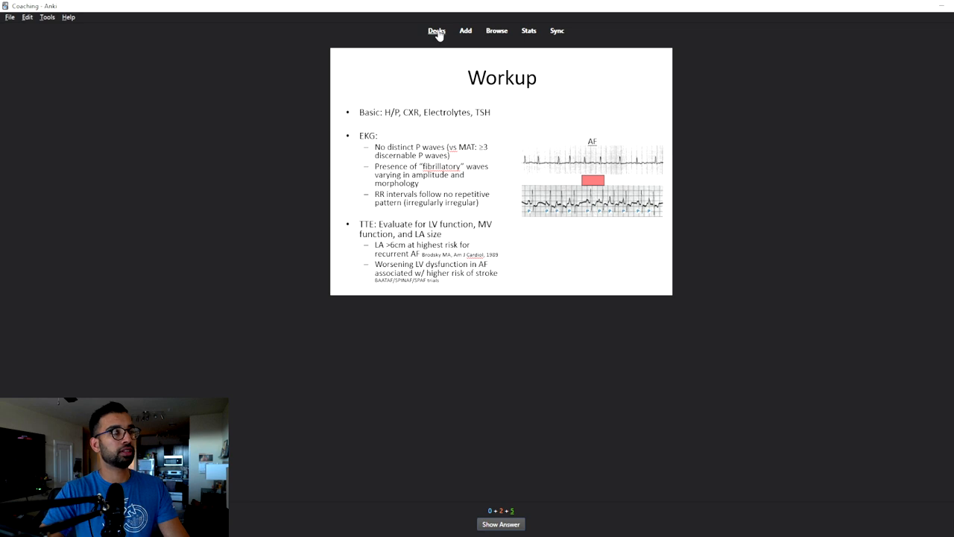
# - Open Custom Study for the Lecture 1: Afib deck
pyautogui.click(437, 31)
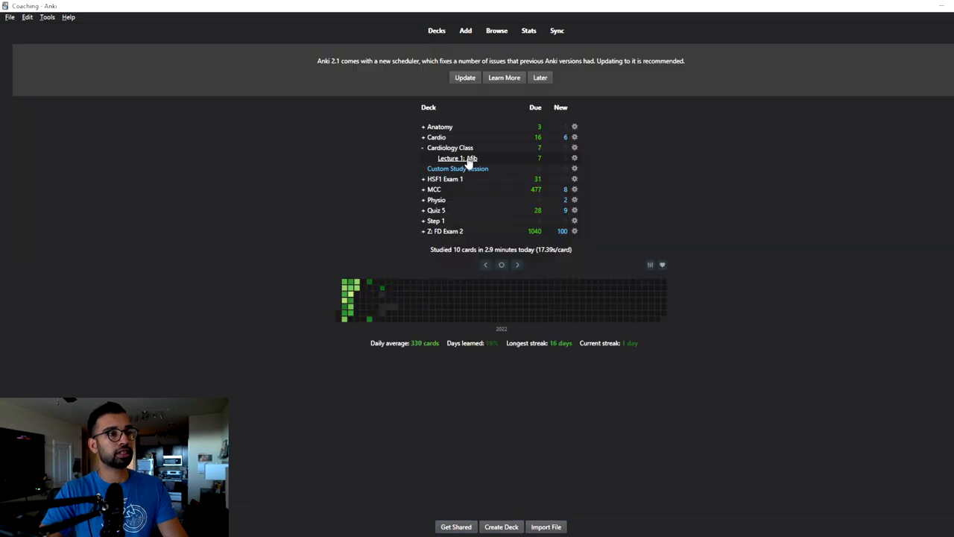
pyautogui.click(457, 157)
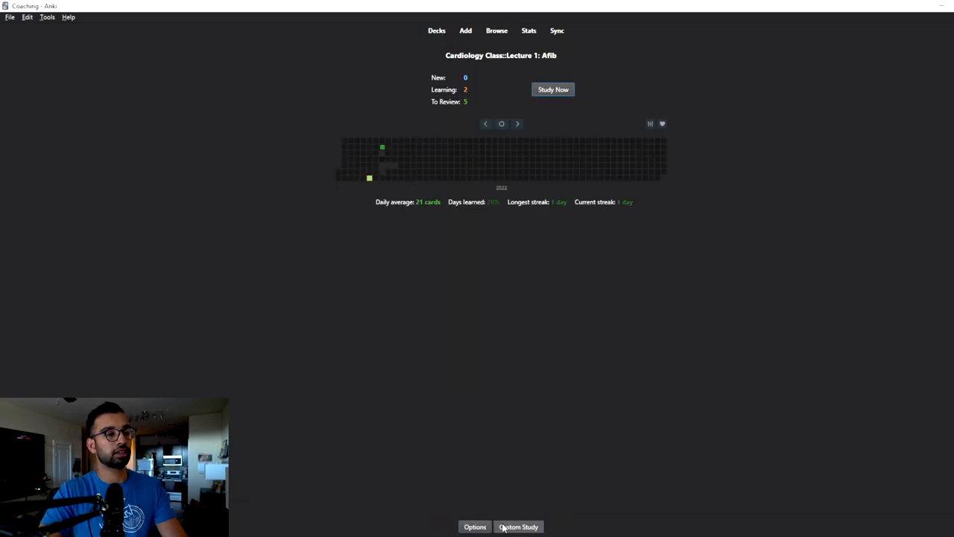
pyautogui.click(520, 527)
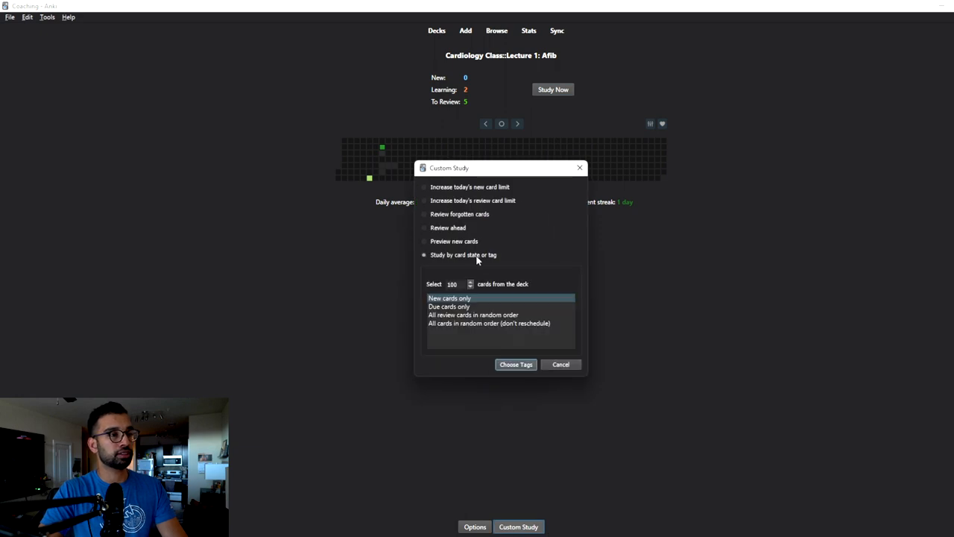
# - Build a random-order custom session of all cards tagged Hard
pyautogui.click(478, 323)
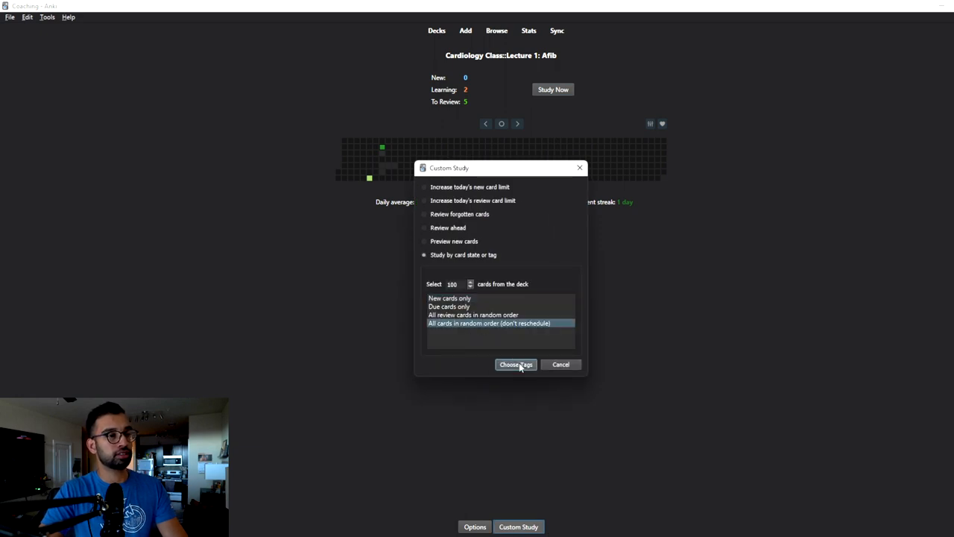
pyautogui.click(515, 364)
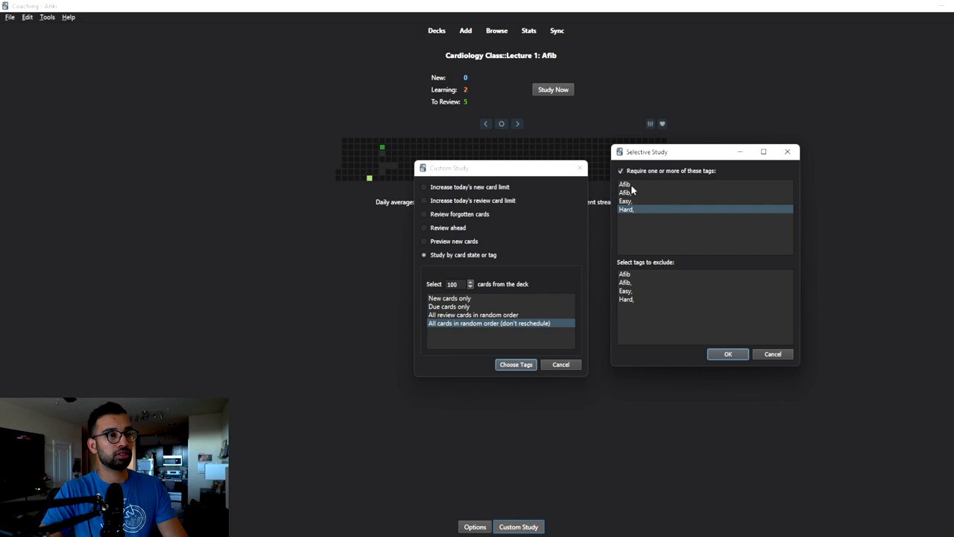
pyautogui.click(632, 209)
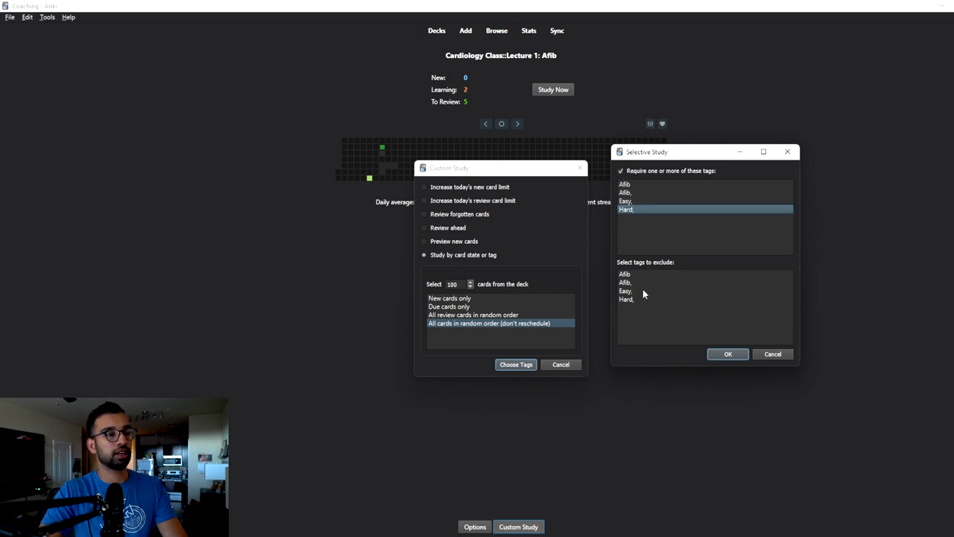
pyautogui.click(728, 353)
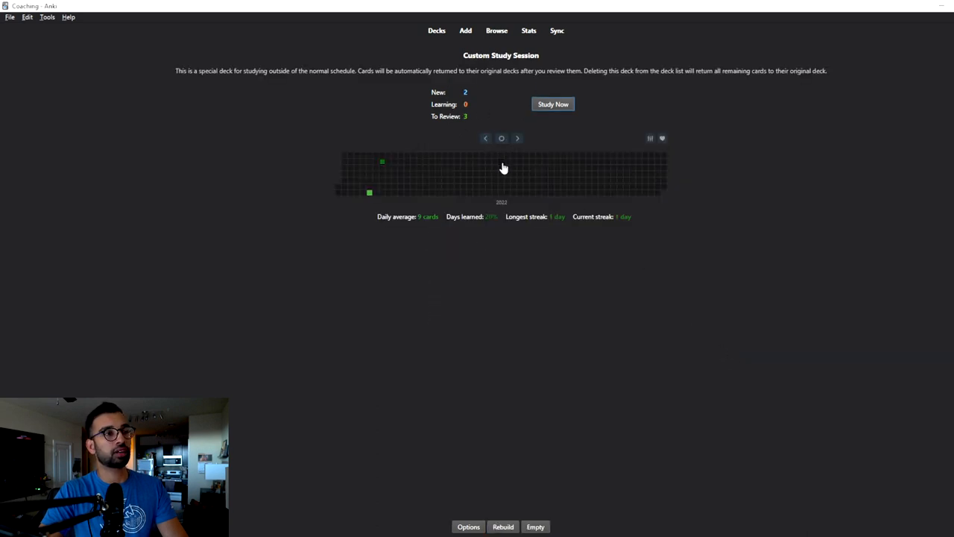
# - Start studying the Custom Study Session deck
pyautogui.click(552, 103)
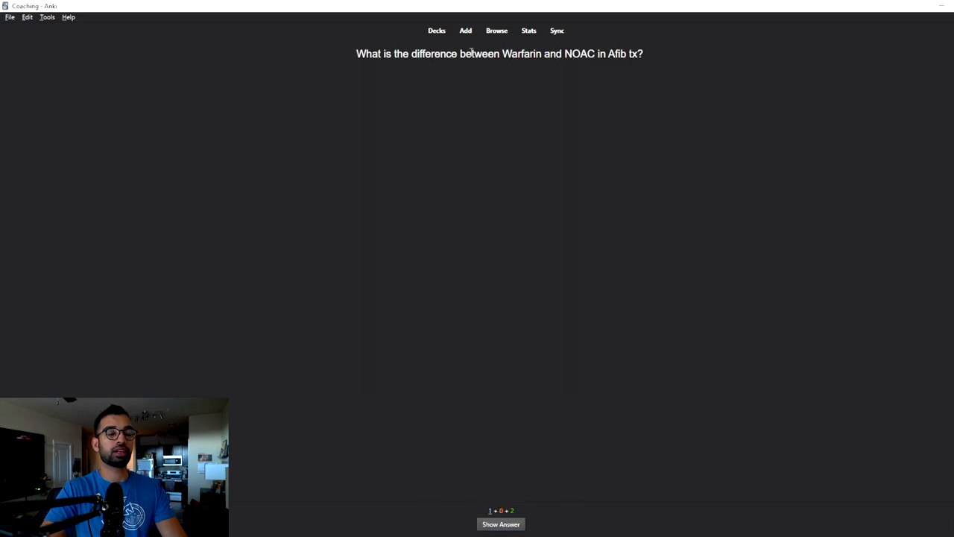
pyautogui.moveTo(489, 66)
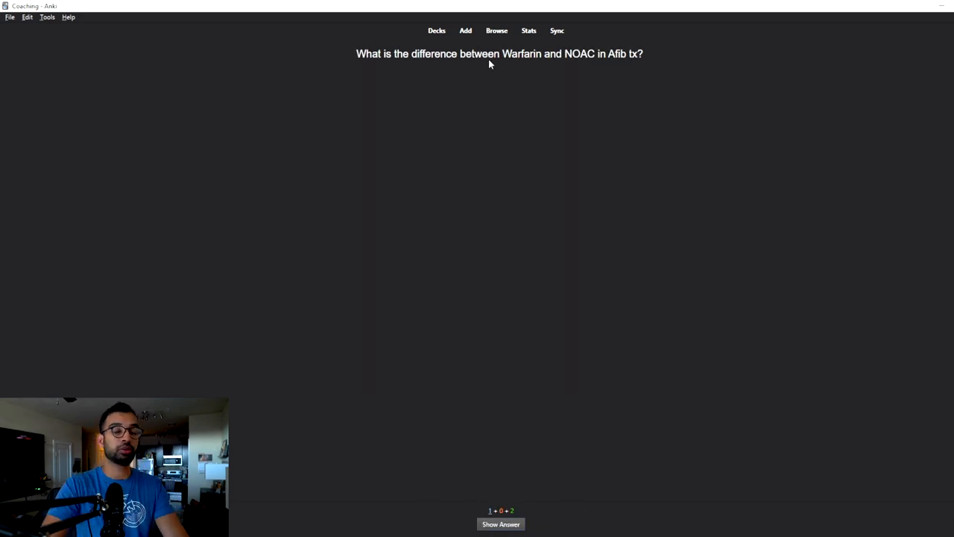